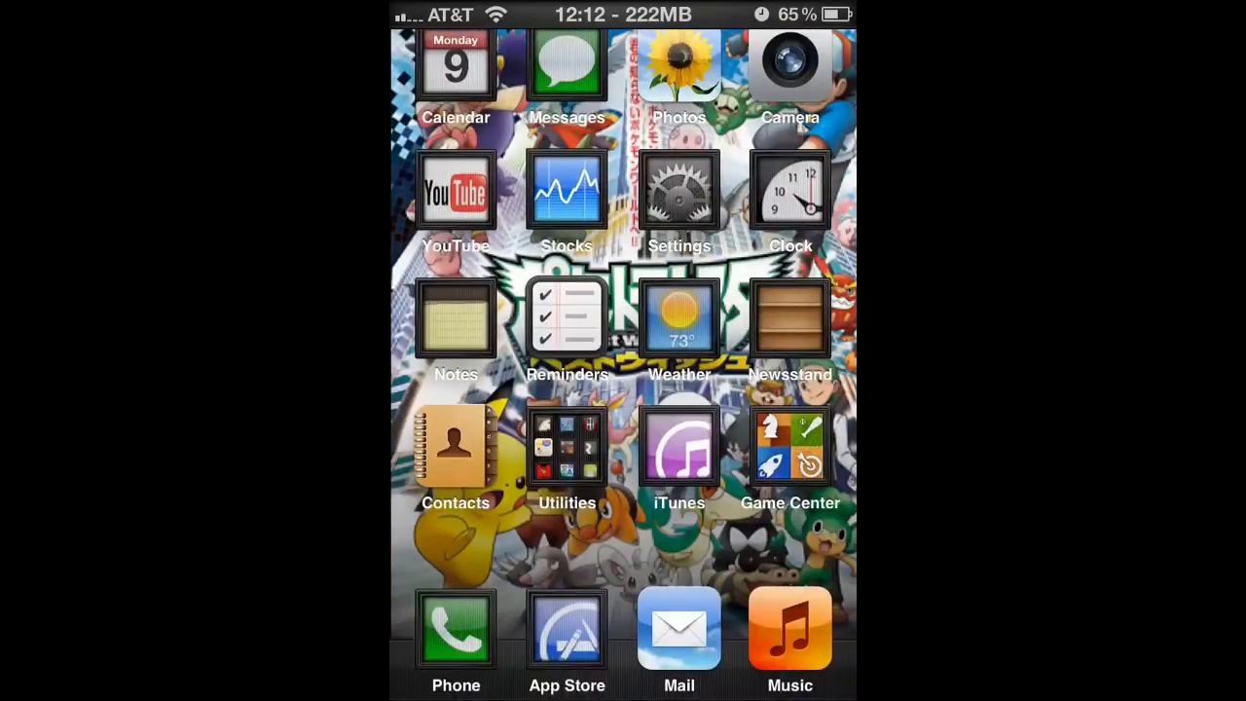
Step: View the About page showing iOS version 5.0.1 (9A405), then return to the home screen
{"action": "left_click", "coordinate": [678, 191]}
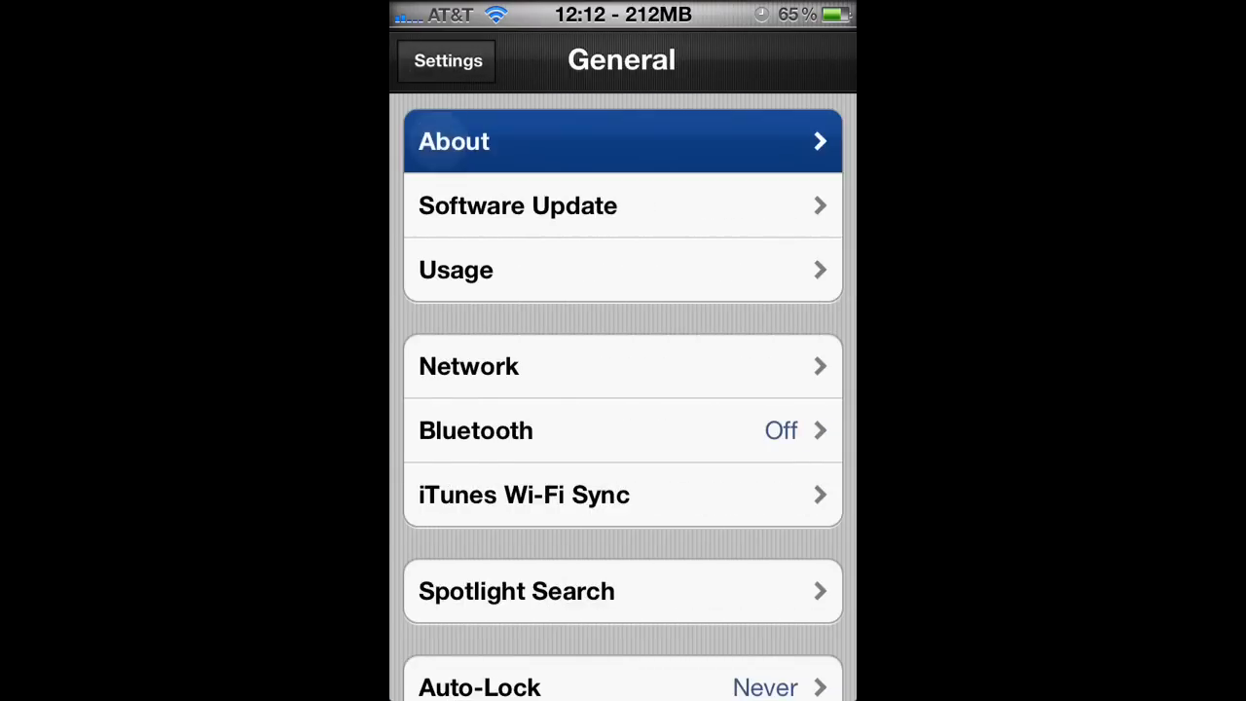
{"action": "left_click", "coordinate": [623, 140]}
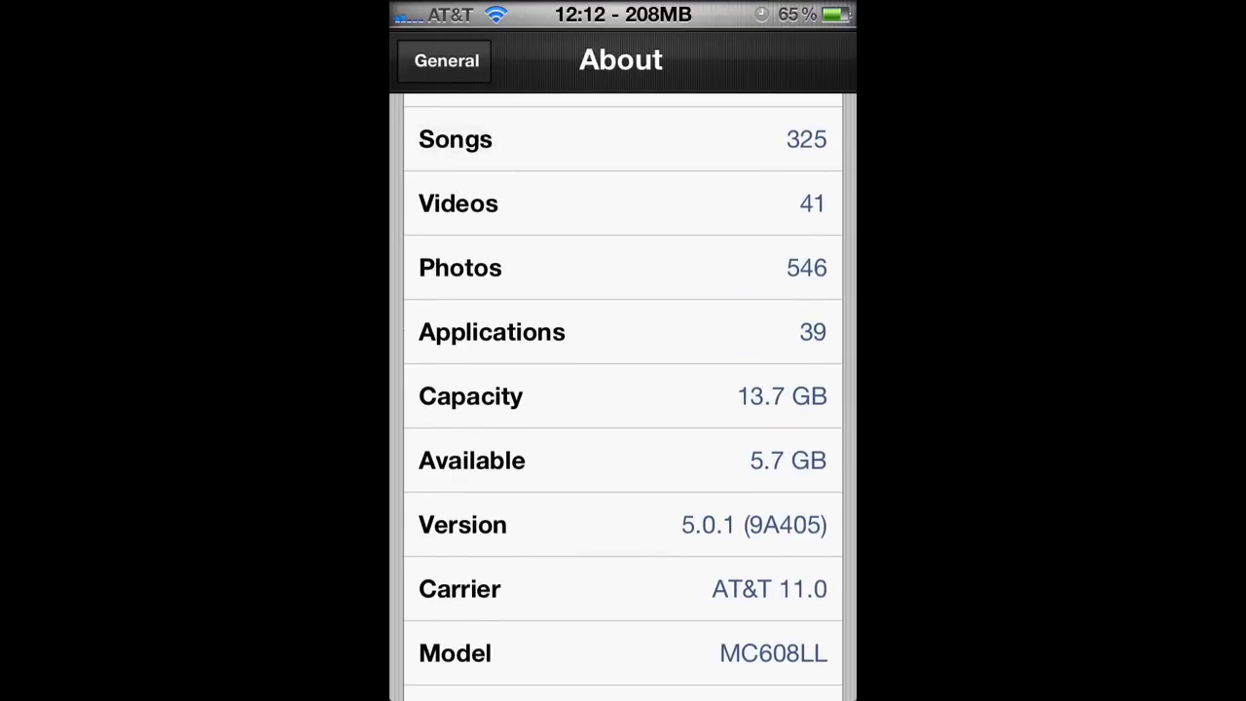
{"action": "scroll", "scroll_direction": "down", "scroll_amount": 3}
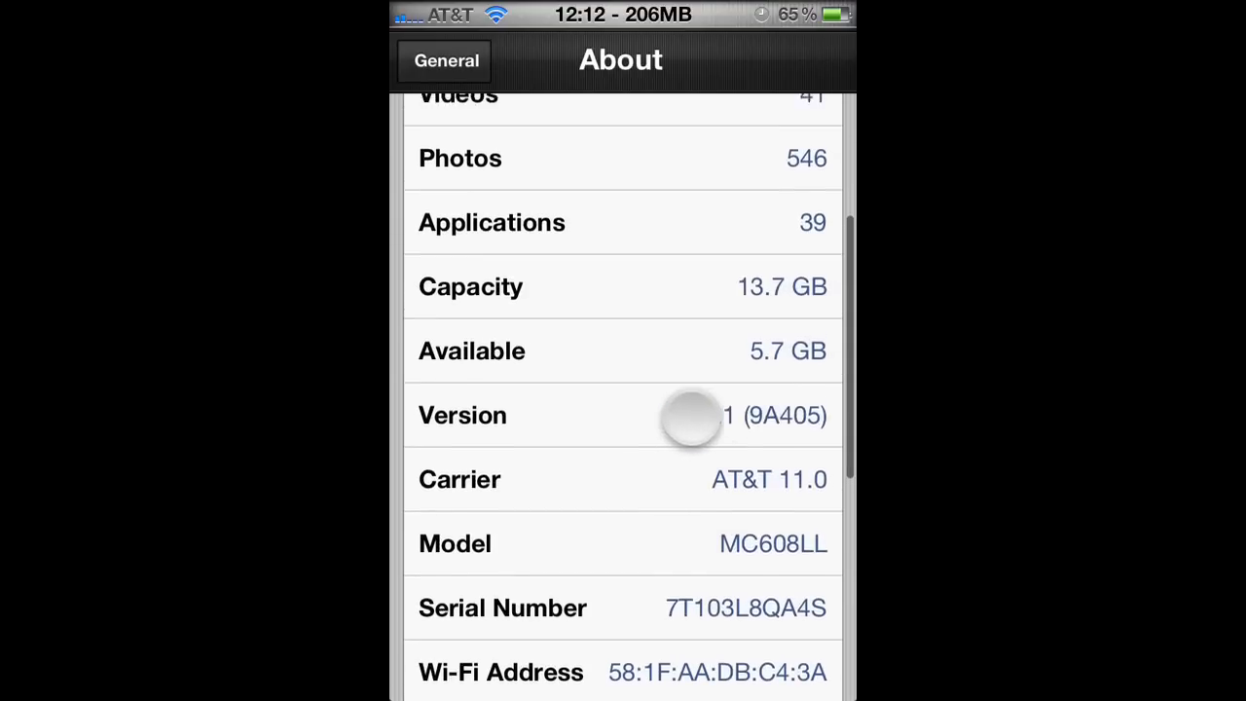
{"action": "scroll", "scroll_direction": "down", "scroll_amount": 3}
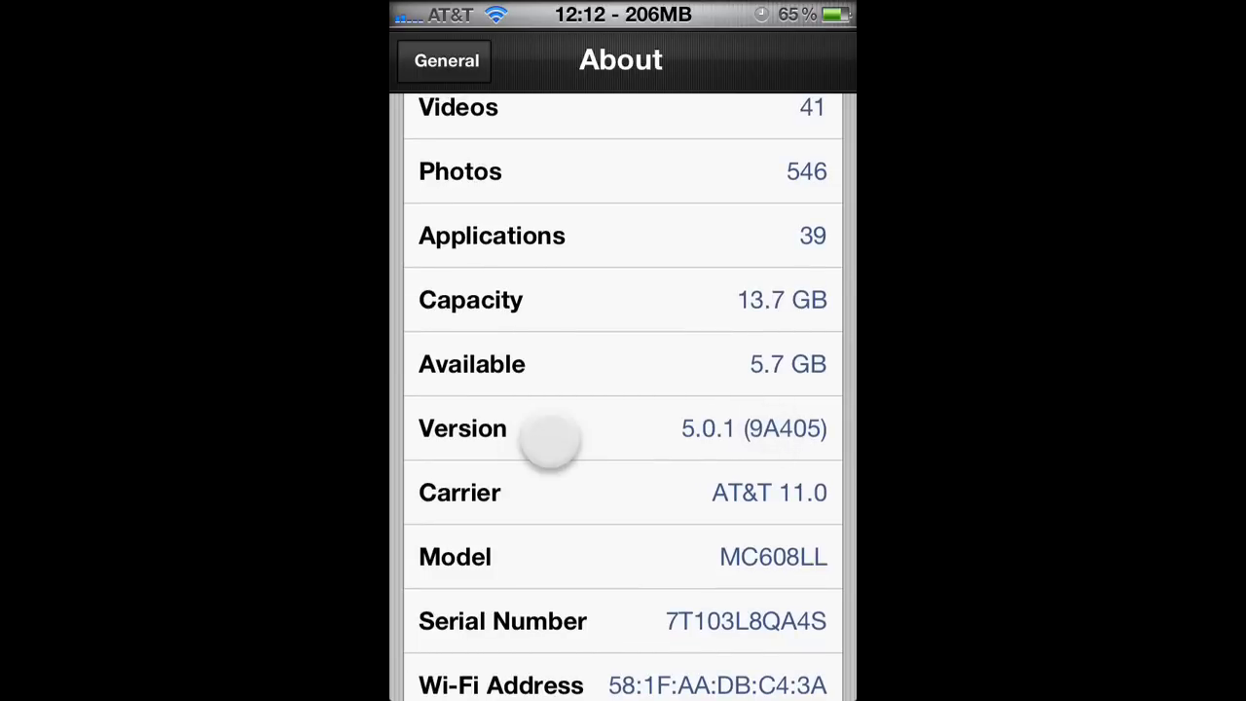
{"action": "left_click", "coordinate": [446, 60]}
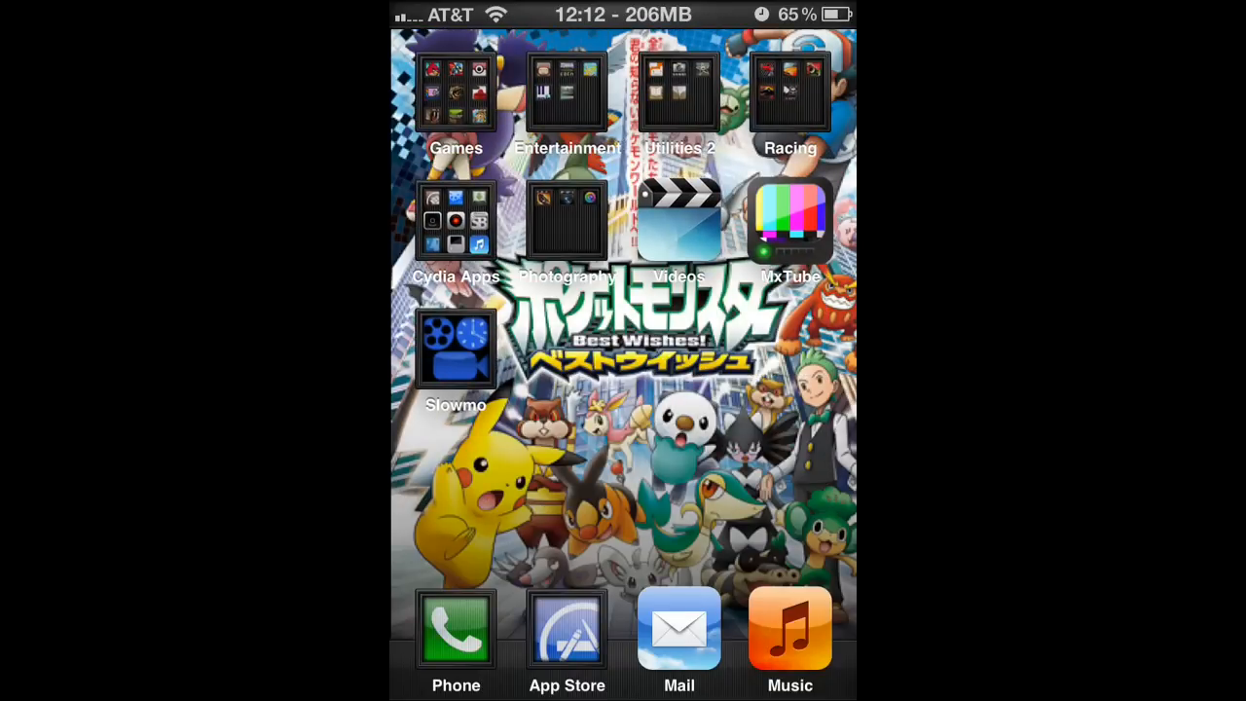
Step: Launch gpSPhone from the Cydia Apps folder on the home screen
{"action": "left_click", "coordinate": [456, 218]}
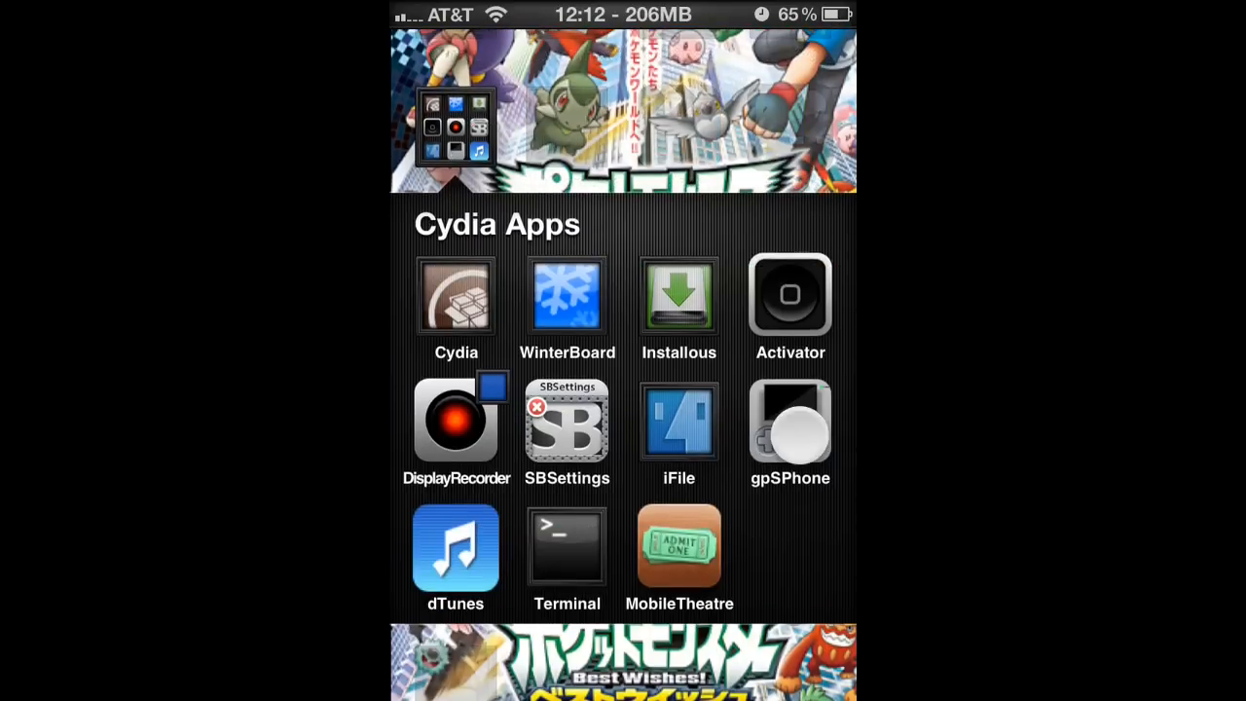
{"action": "left_click", "coordinate": [791, 425]}
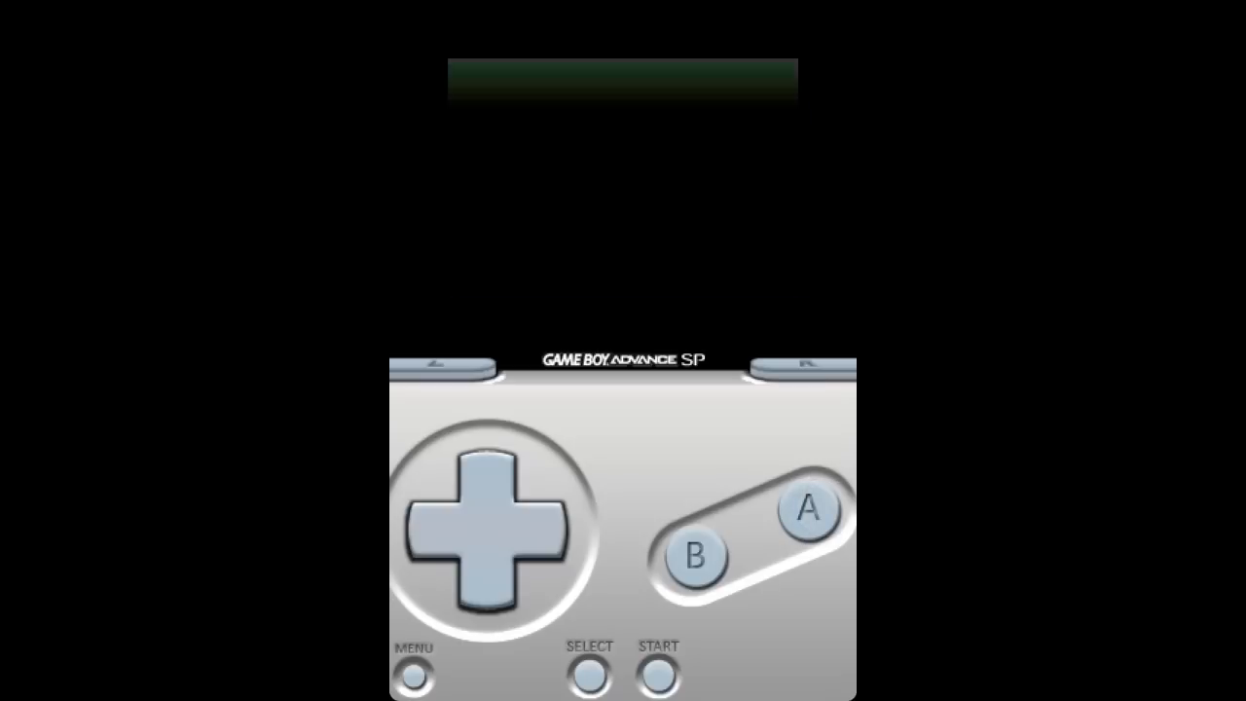
Step: Start Pokemon Emerald and advance the professor's 'Welcome to the world of POKéMON' dialogue with A
{"action": "left_click", "coordinate": [810, 510]}
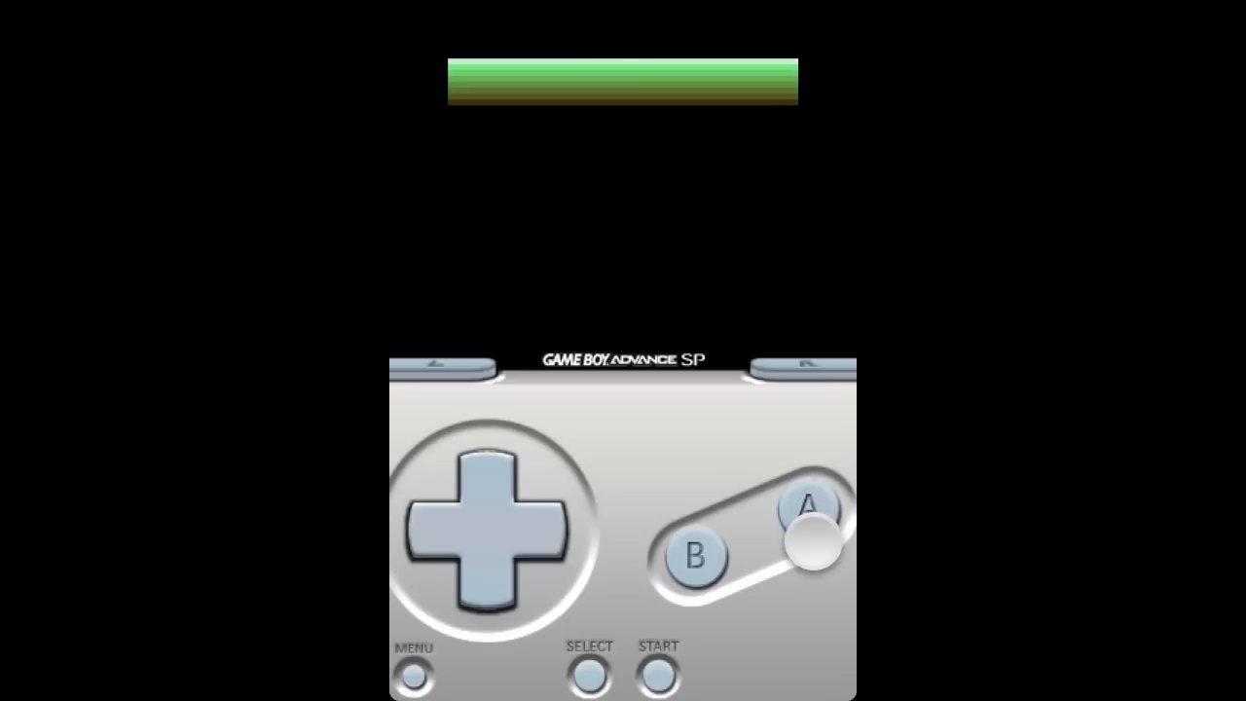
{"action": "left_click", "coordinate": [808, 511]}
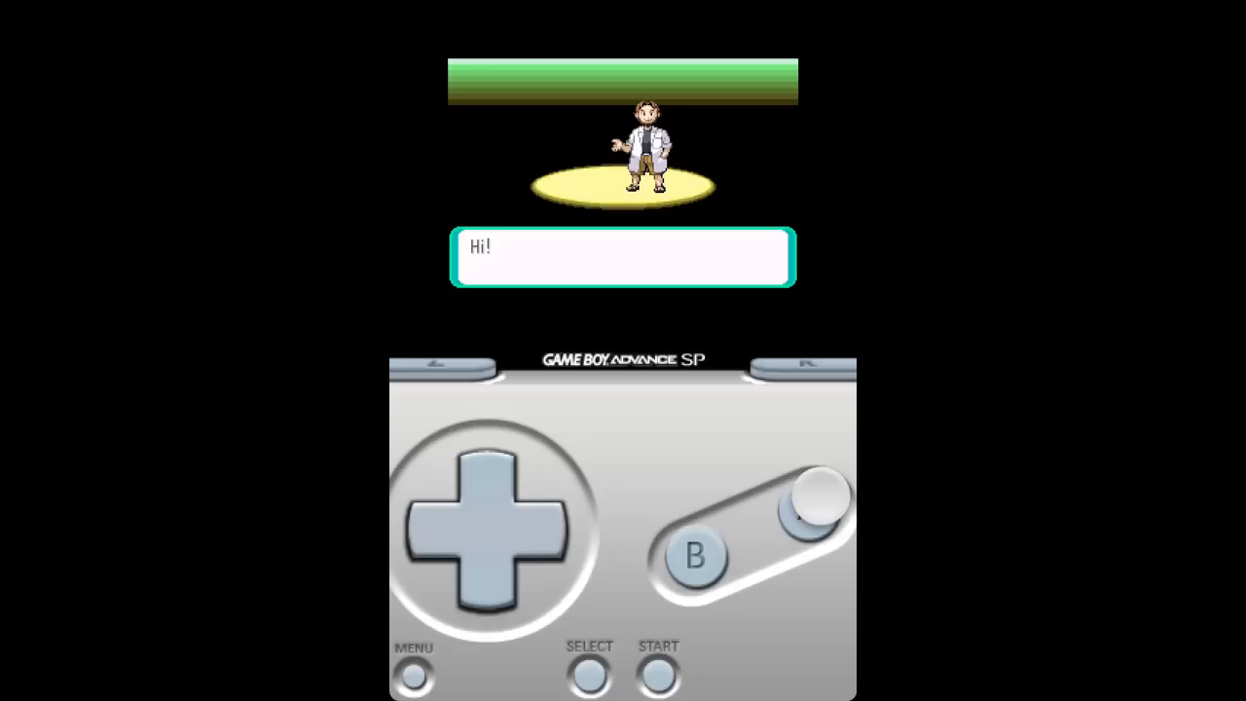
{"action": "left_click", "coordinate": [820, 511]}
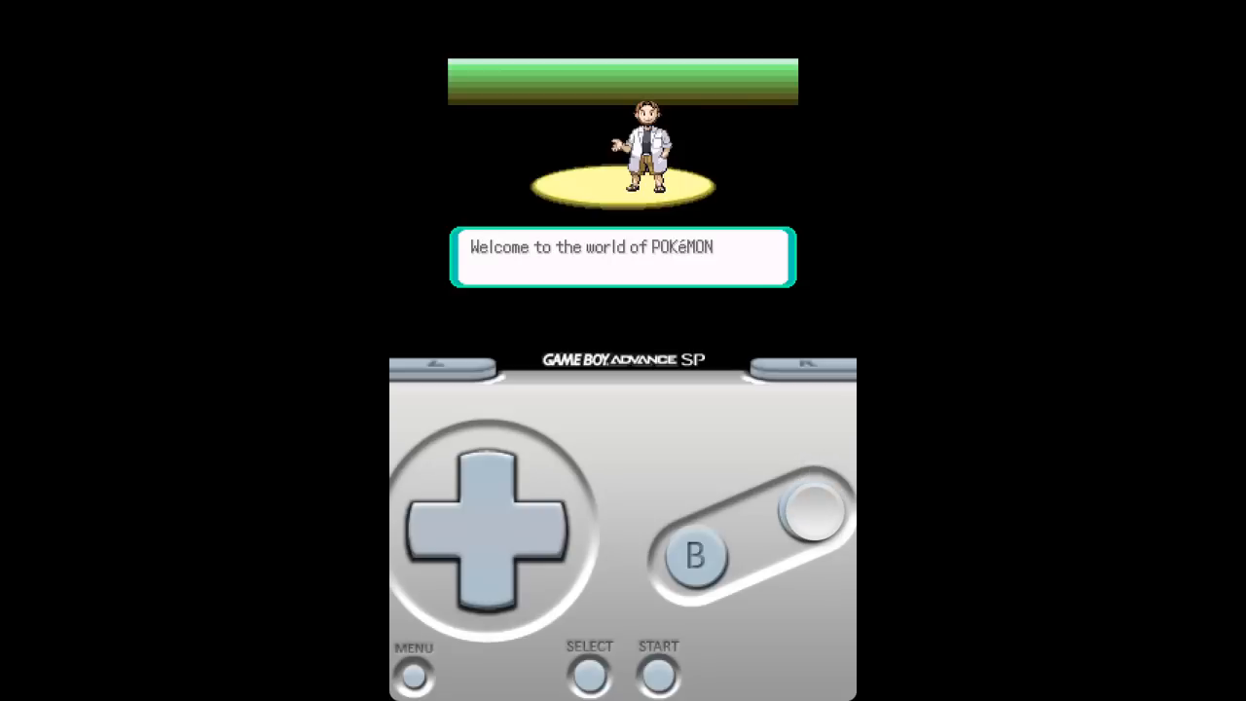
{"action": "left_click", "coordinate": [810, 510]}
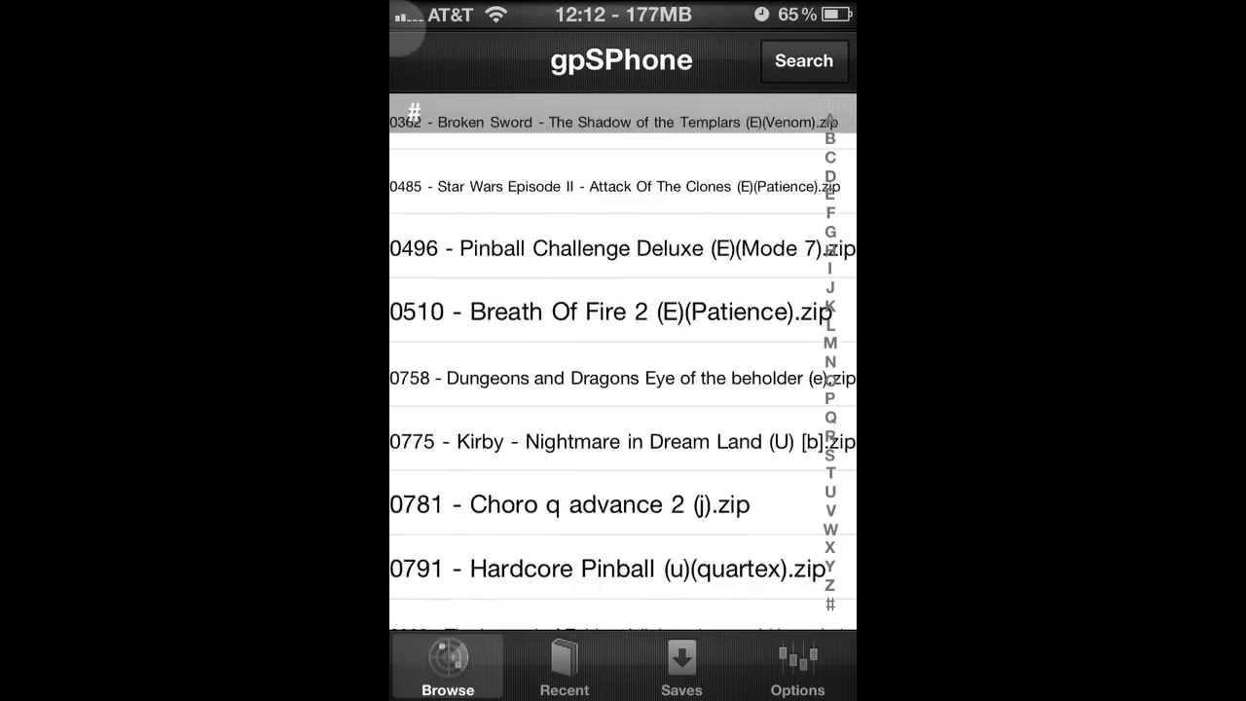
Step: View the empty Save States list, then the Options screen showing skin 1 with all toggles off
{"action": "left_click", "coordinate": [682, 666]}
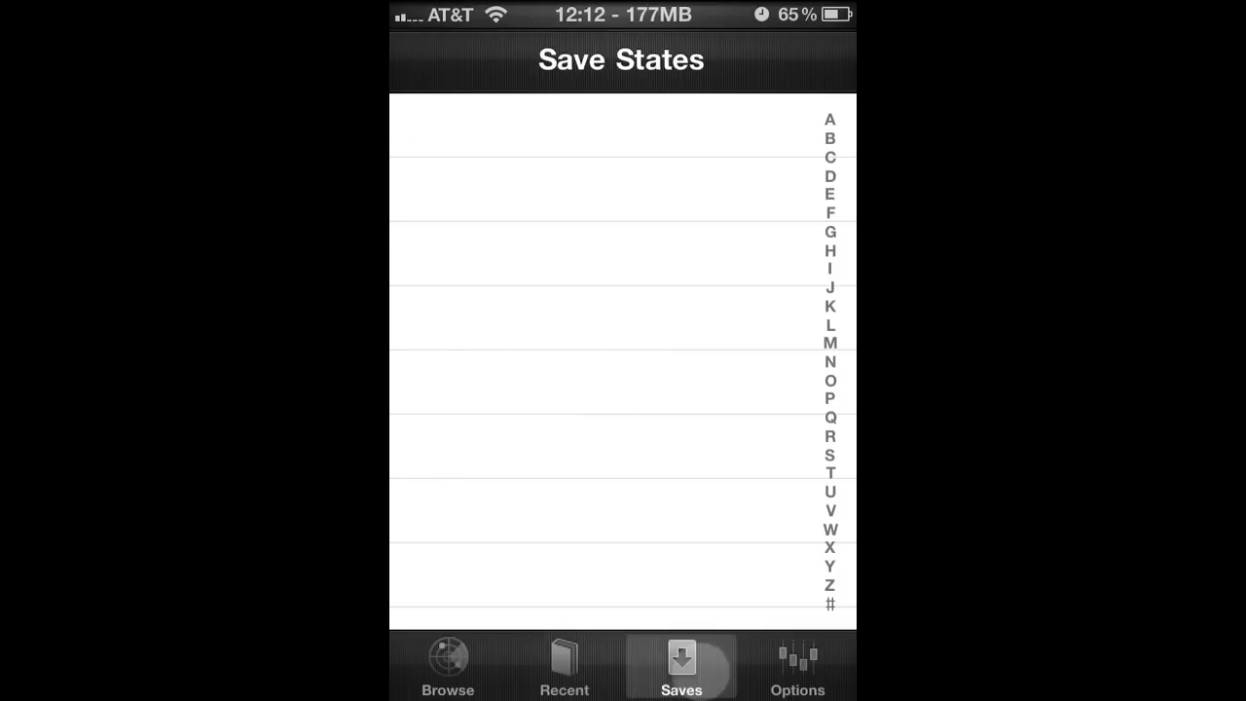
{"action": "left_click", "coordinate": [799, 666]}
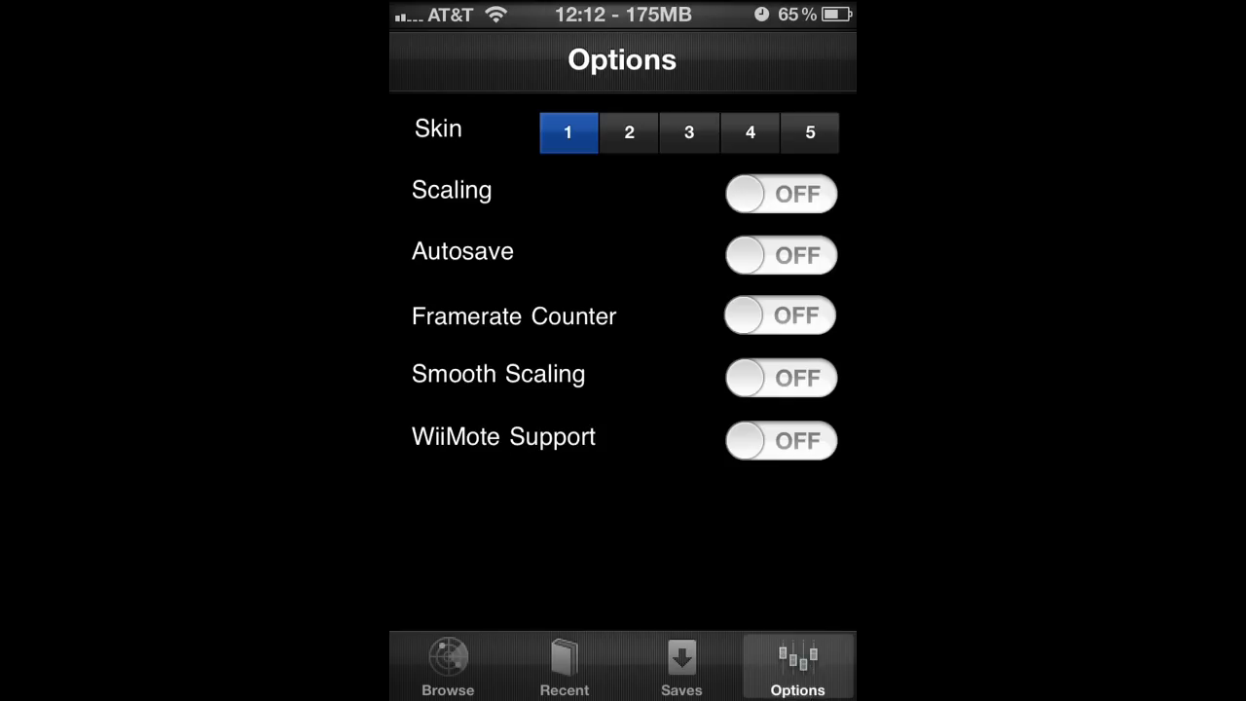